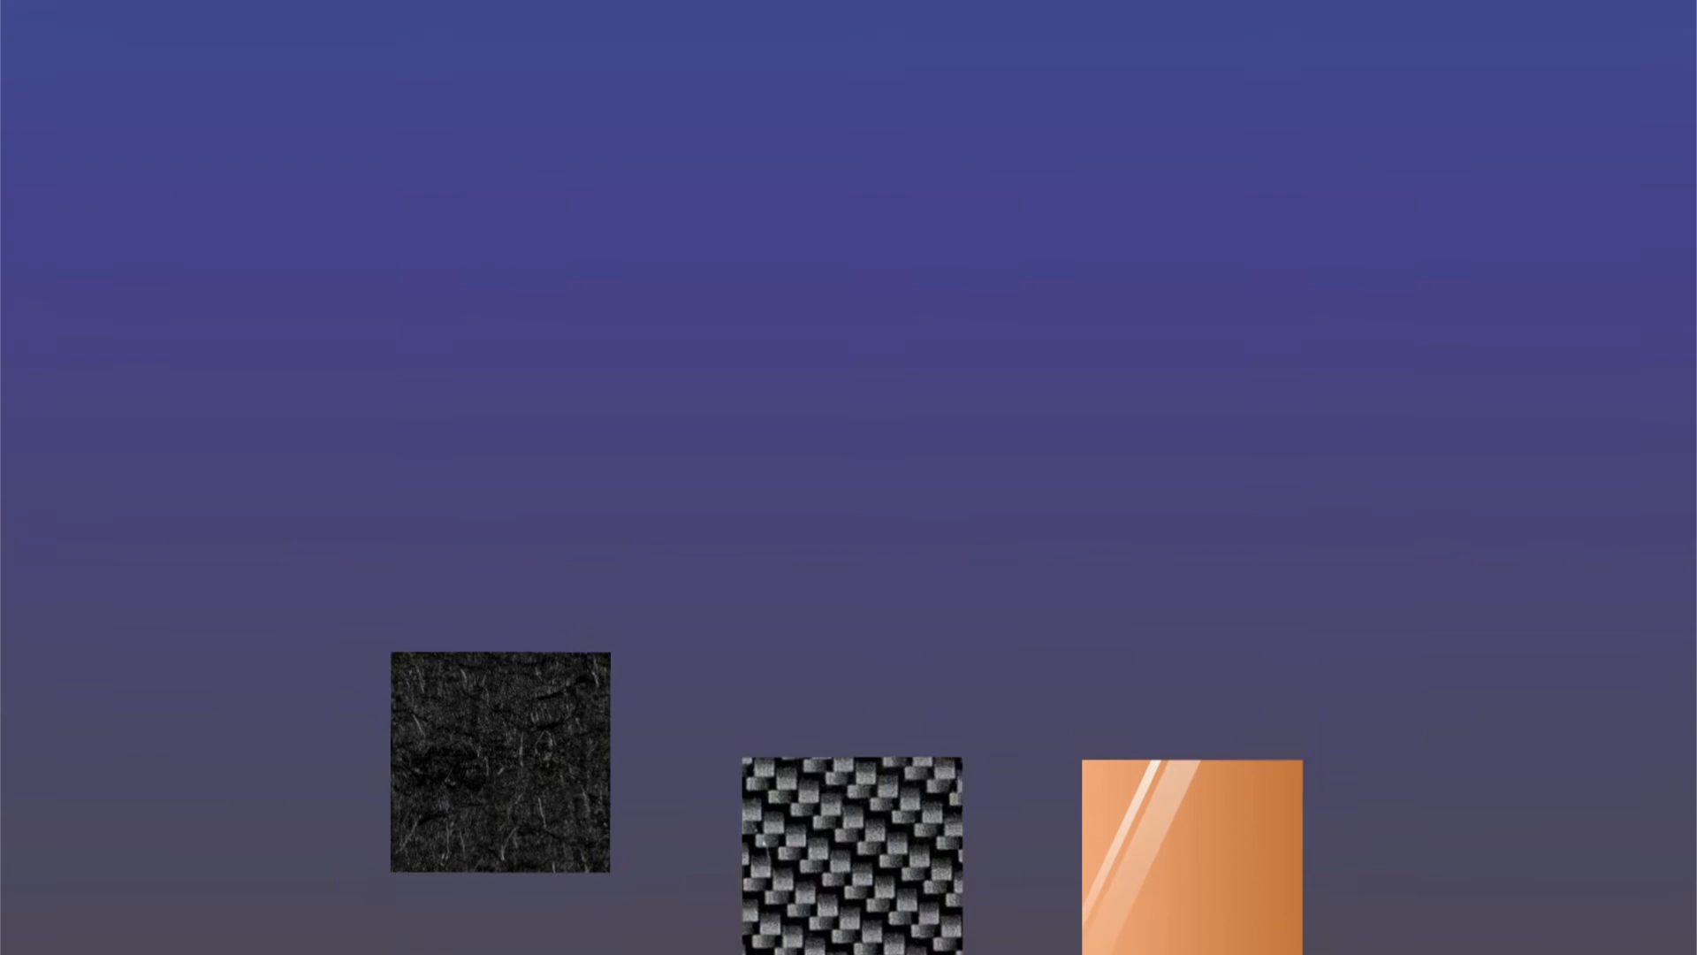
Play the animation until the swatch lineup gives way to the carbon fiber sheet on blue
left_click(849, 855)
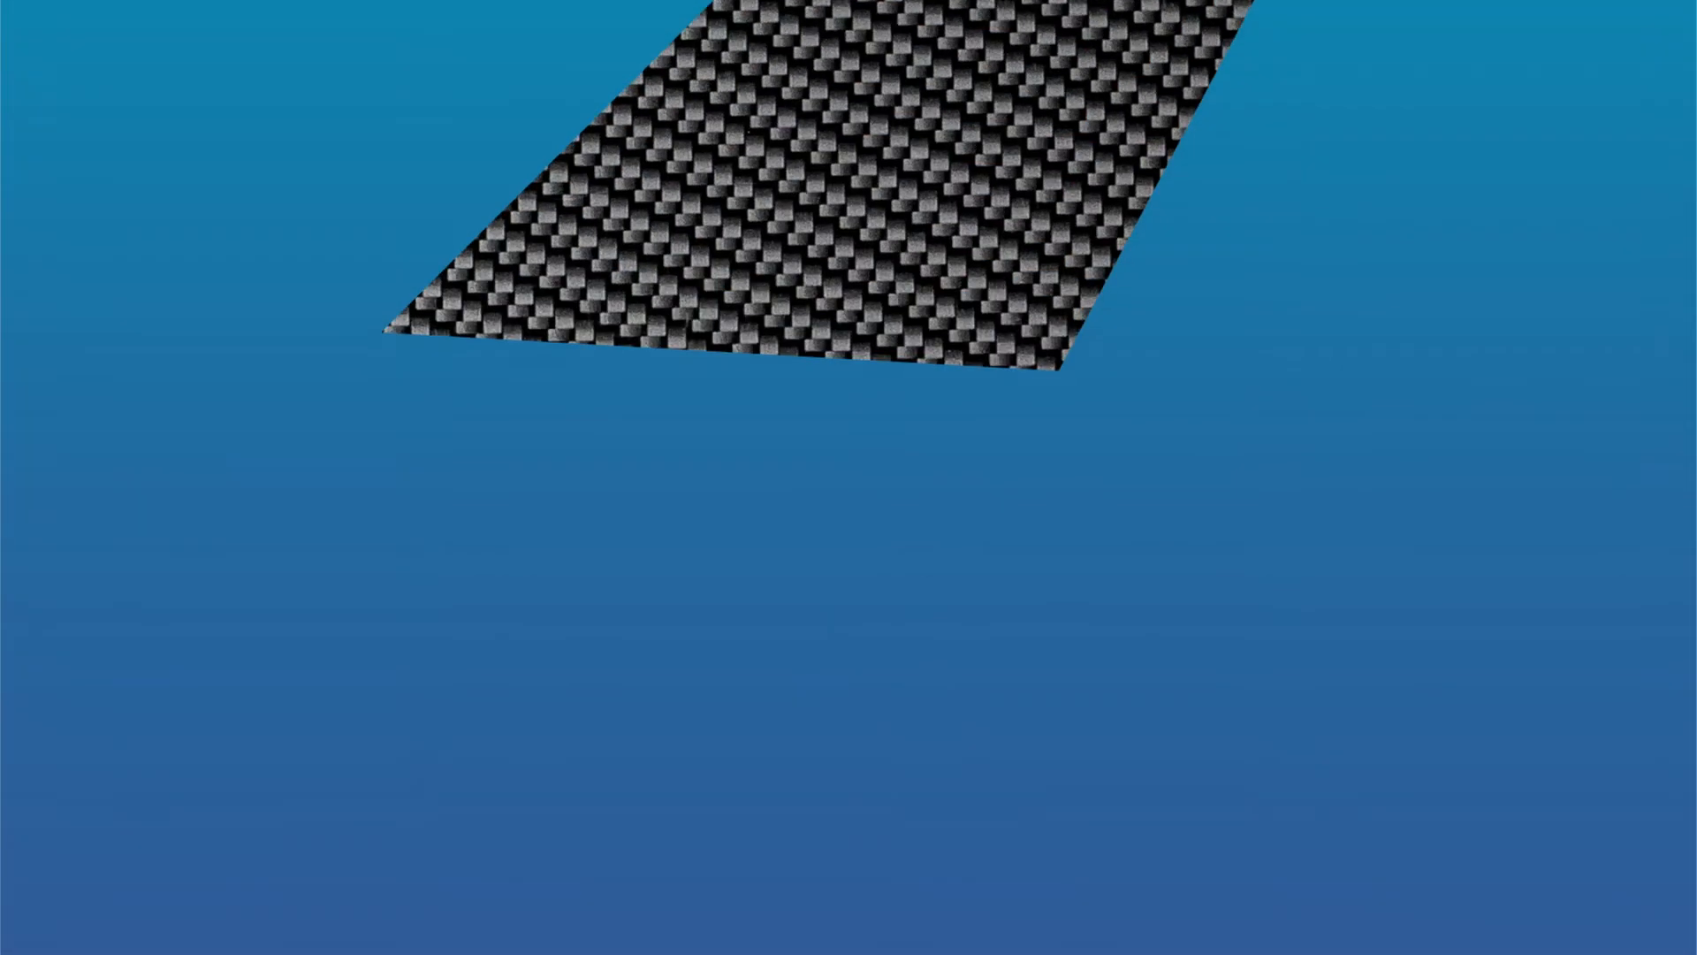